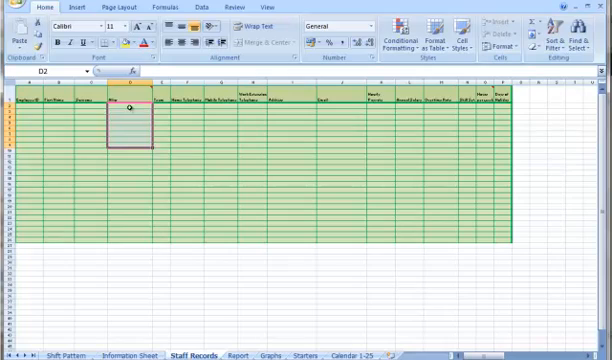
Enter the first Operator alias on Staff Records, then move to the Days of Holiday column
{"action": "type", "text": "Operator 1"}
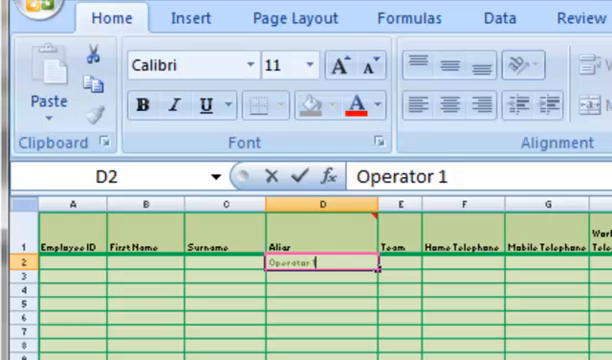
{"action": "key", "text": "Return"}
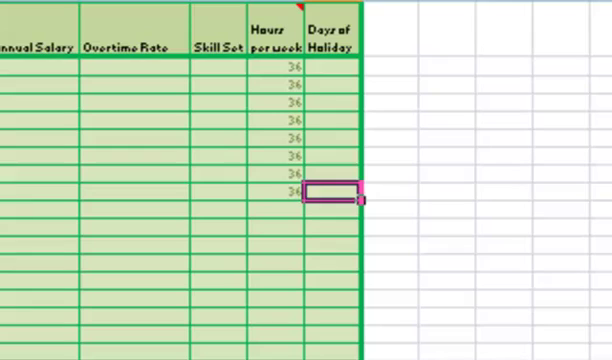
{"action": "left_click", "coordinate": [337, 65]}
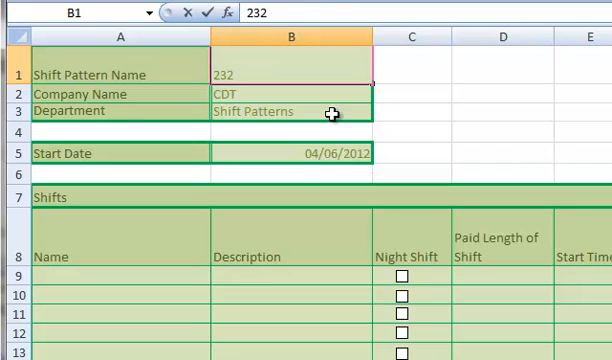
Commit pattern name 232 and retype the start date as 01/06/2012
{"action": "left_click", "coordinate": [492, 152]}
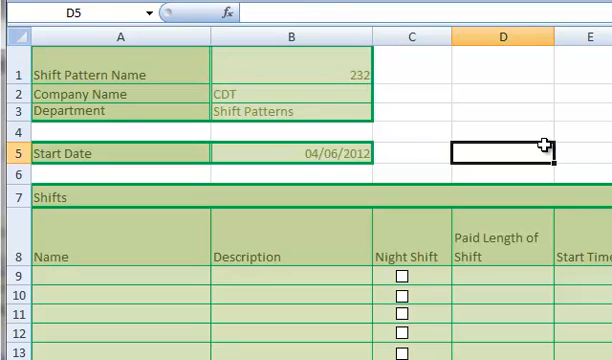
{"action": "left_click", "coordinate": [288, 153]}
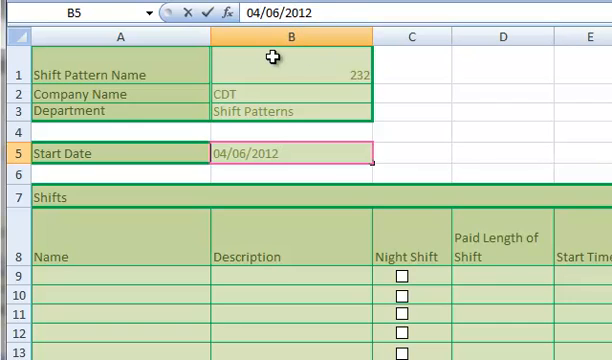
{"action": "type", "text": "01/06/2012"}
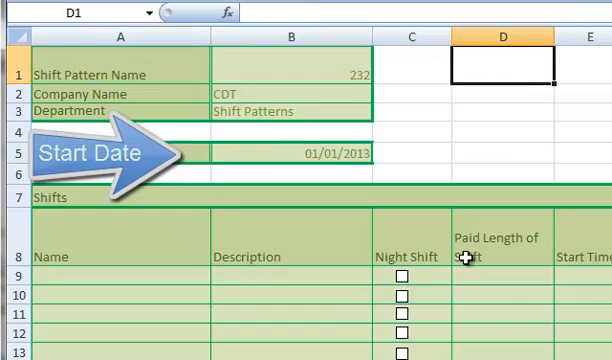
{"action": "scroll", "scroll_direction": "down", "scroll_amount": 3}
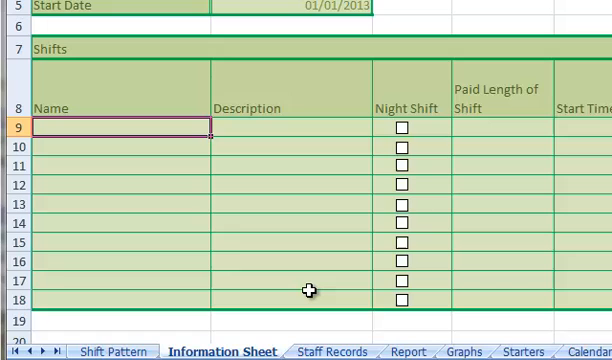
Enter shift D as Day Shift and tick N as a night shift
{"action": "type", "text": "D"}
{"action": "left_click", "coordinate": [121, 146]}
{"action": "type", "text": "N"}
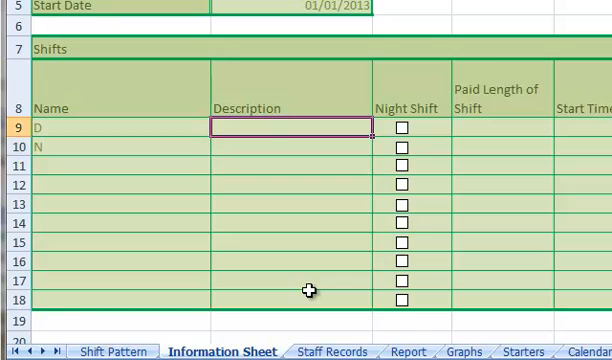
{"action": "type", "text": "Day Shift"}
{"action": "left_click", "coordinate": [291, 146]}
{"action": "type", "text": "Night Shift"}
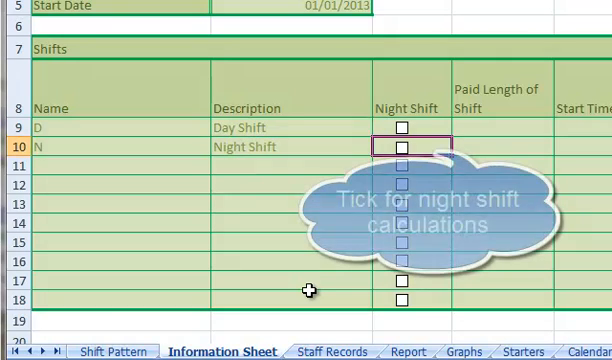
{"action": "left_click", "coordinate": [406, 146]}
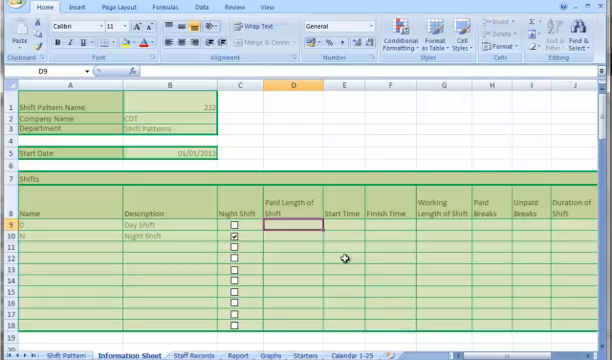
Fill in 12-hour paid lengths with shift times 08:00–20:00 and 20:00–08:00
{"action": "left_click", "coordinate": [340, 229]}
{"action": "type", "text": "08:"}
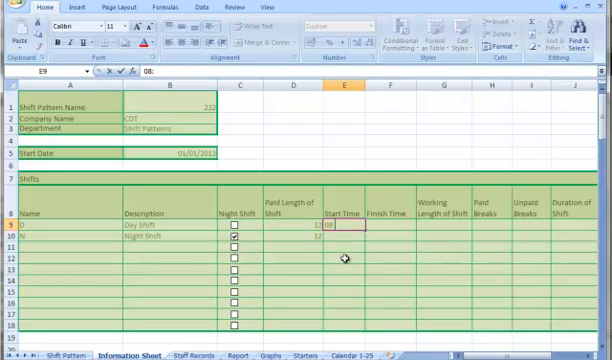
{"action": "key", "text": "Tab"}
{"action": "type", "text": "2"}
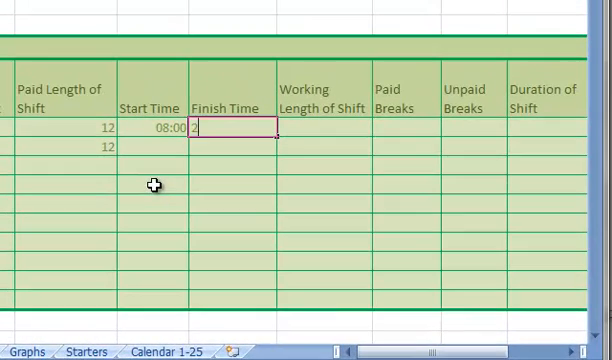
{"action": "key", "text": "Return"}
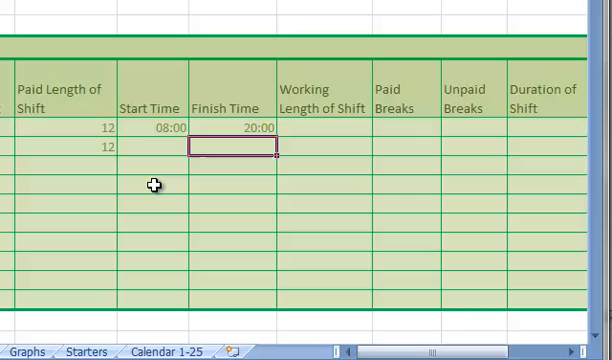
{"action": "type", "text": "20:0"}
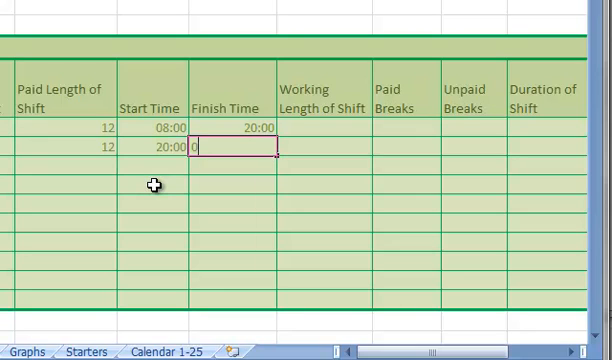
{"action": "type", "text": "08:00"}
{"action": "left_click", "coordinate": [324, 127]}
{"action": "type", "text": "12"}
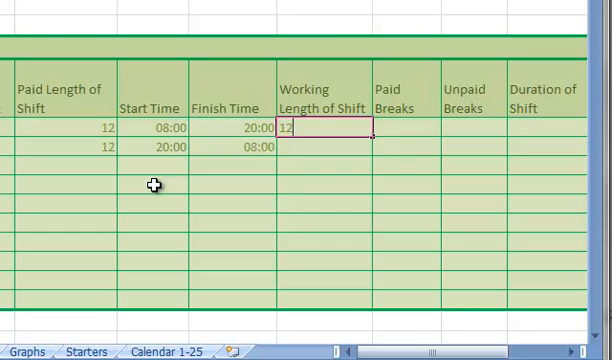
{"action": "scroll", "scroll_direction": "right", "scroll_amount": 3}
{"action": "type", "text": "1"}
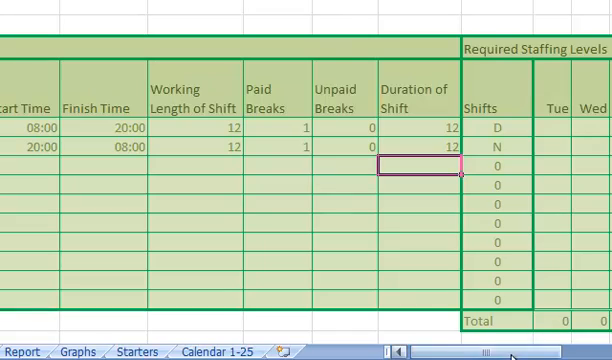
{"action": "scroll", "scroll_direction": "right", "scroll_amount": 3}
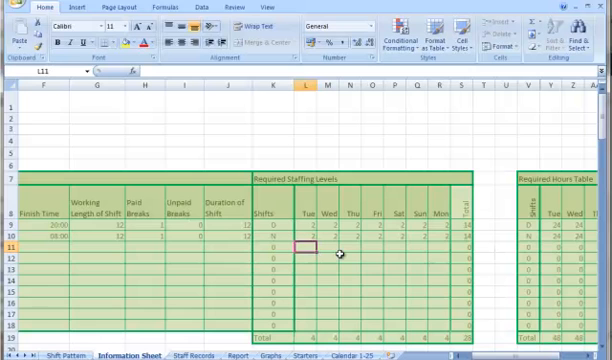
Check the 336-hour required staffing total on the calculator
{"action": "scroll", "scroll_direction": "right", "scroll_amount": 3}
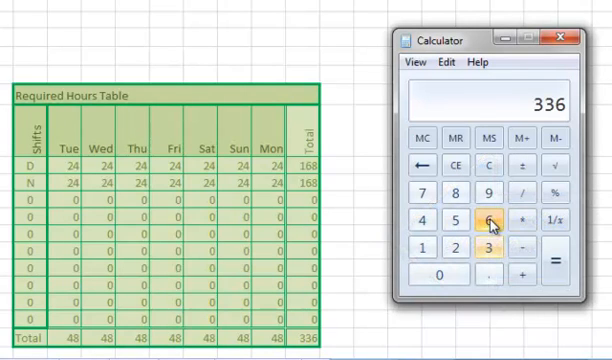
{"action": "left_click", "coordinate": [519, 190]}
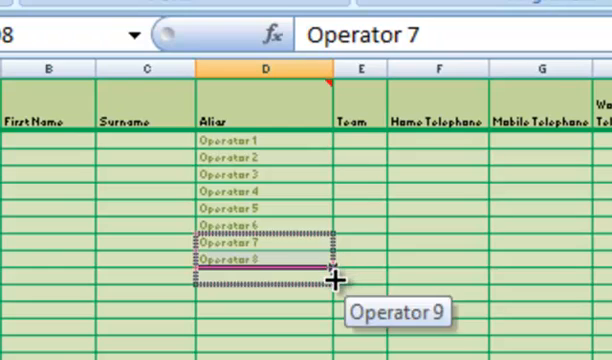
Scroll right across the sheet while extending aliases to Operator 9
{"action": "scroll", "scroll_direction": "right", "scroll_amount": 3}
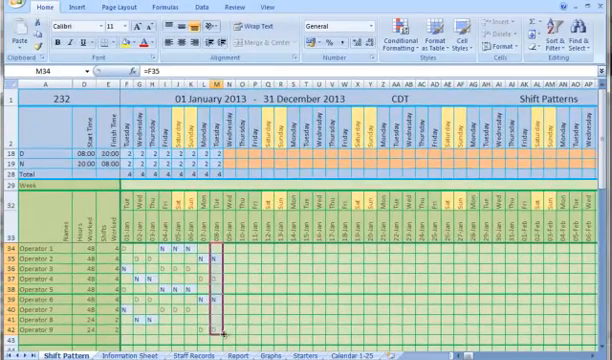
Scroll right across the 2013 Shift Pattern rota grid
{"action": "scroll", "scroll_direction": "right", "scroll_amount": 3}
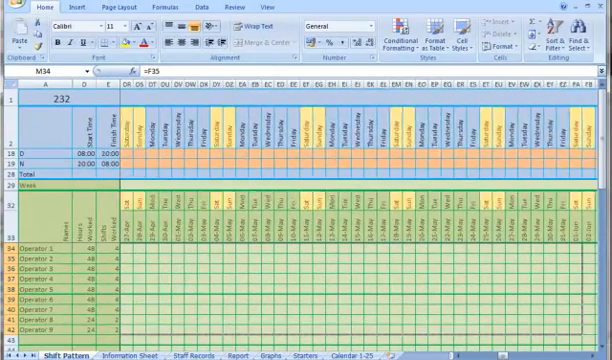
{"action": "scroll", "scroll_direction": "right", "scroll_amount": 3}
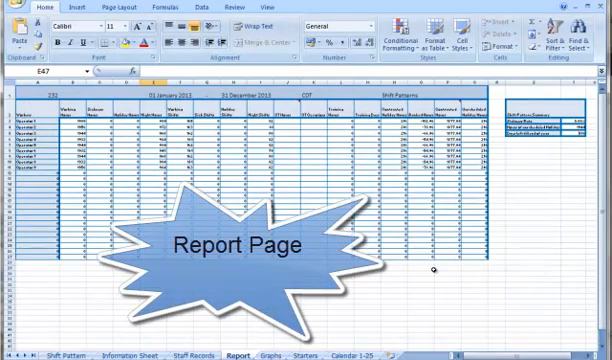
Scroll right across the Report sheet's per-operator hours summary
{"action": "scroll", "scroll_direction": "right", "scroll_amount": 3}
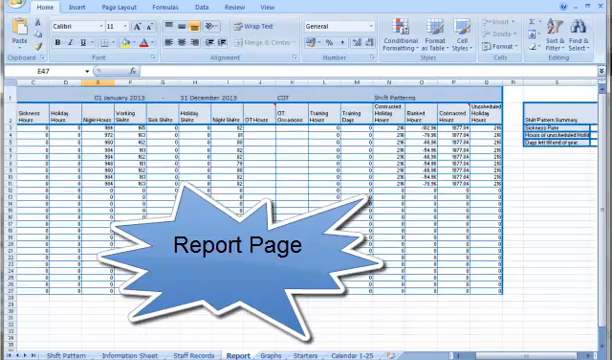